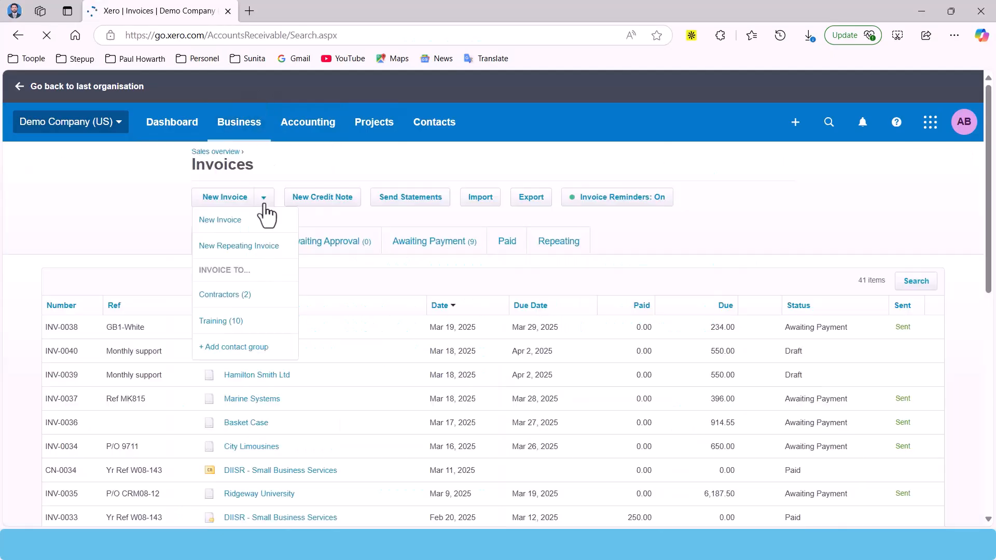
- Confirm the suggested Checking Account matches, including Gateway Motors and Wilson Periodicals 35.00
left_click(239, 246)
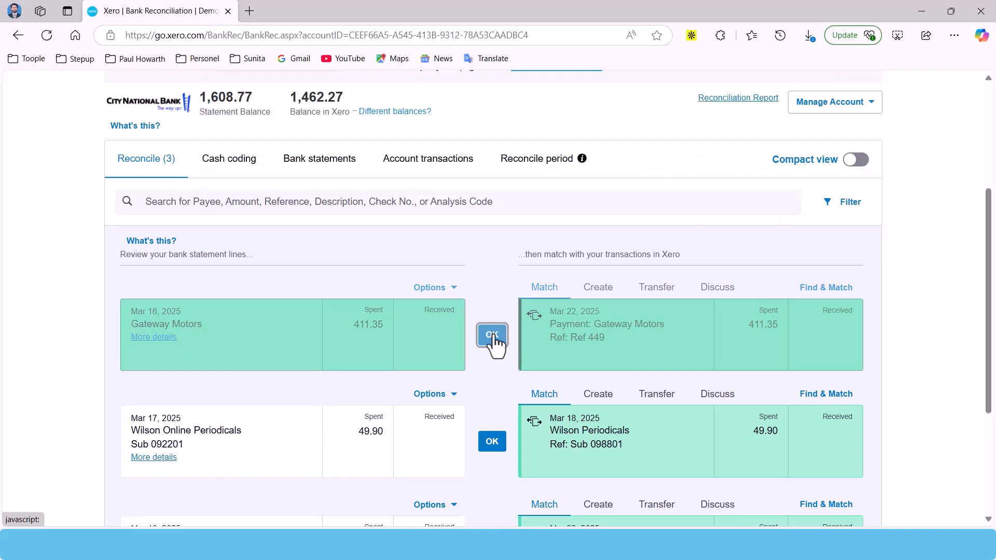
left_click(492, 336)
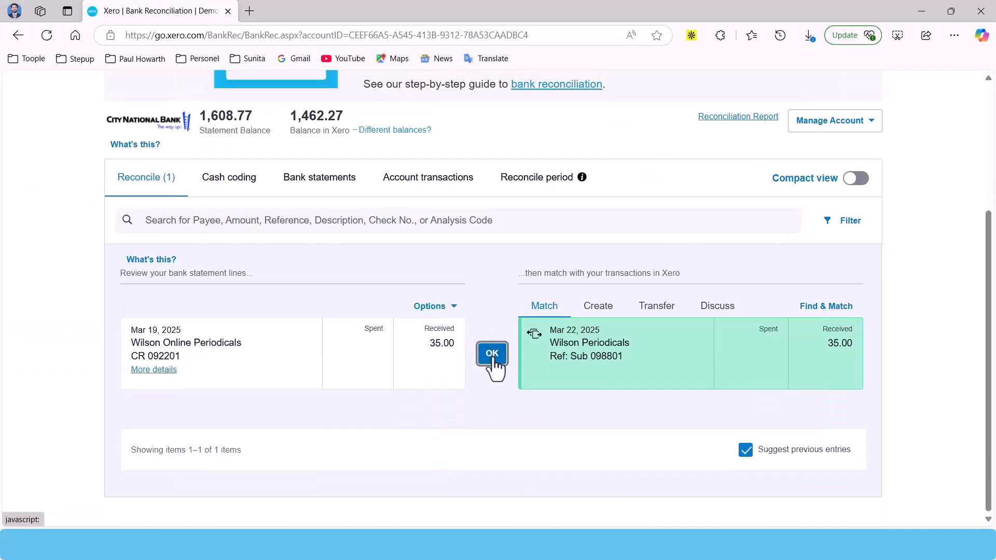
left_click(492, 354)
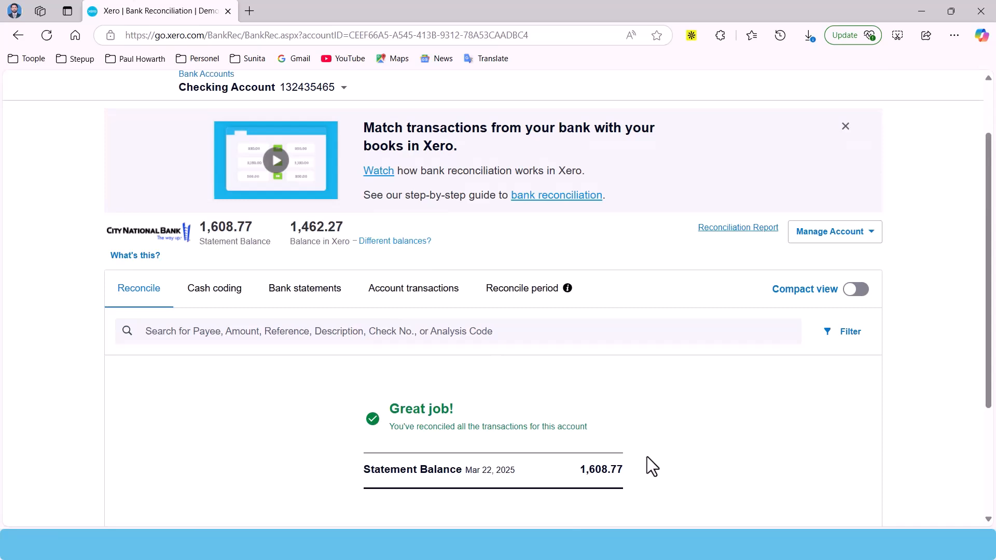
mouse_move(705, 464)
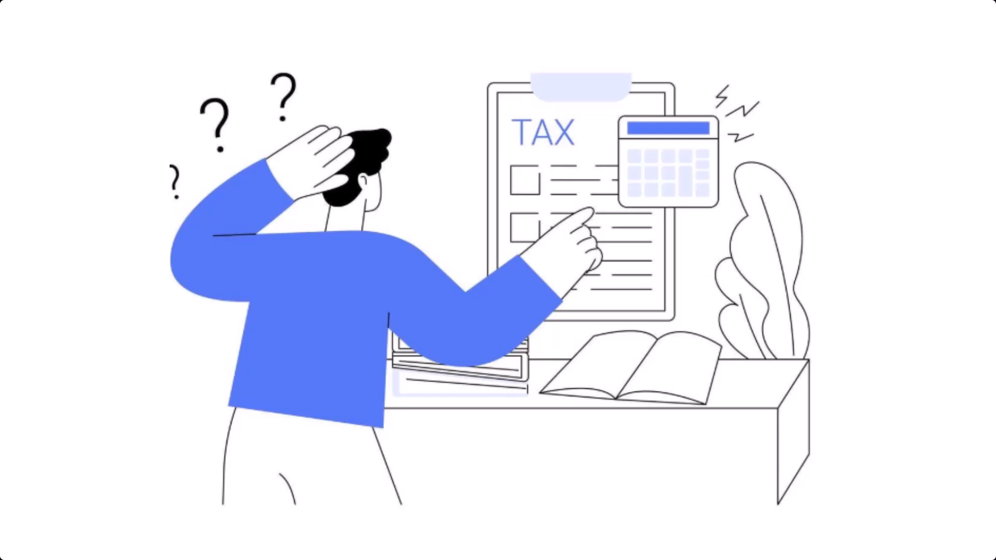
- Approve the 300.00 ACL Conferences Electricity bill and code the next bill's line to 660 - Rent
left_click(795, 121)
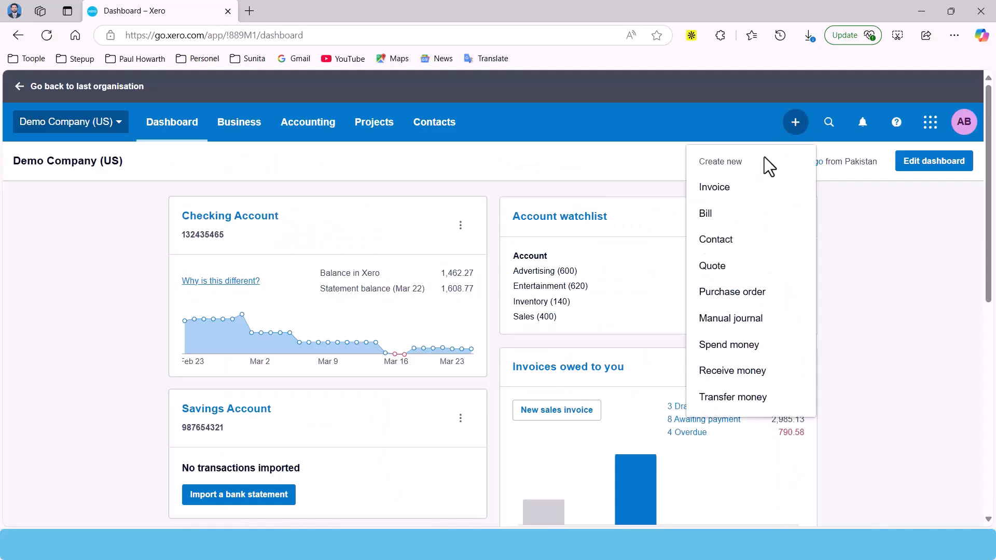
left_click(794, 122)
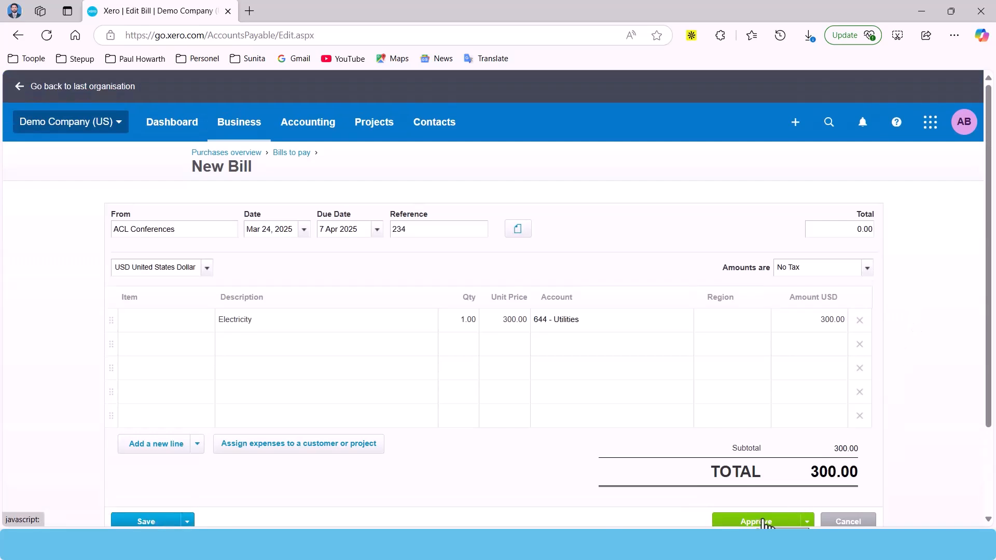
left_click(755, 522)
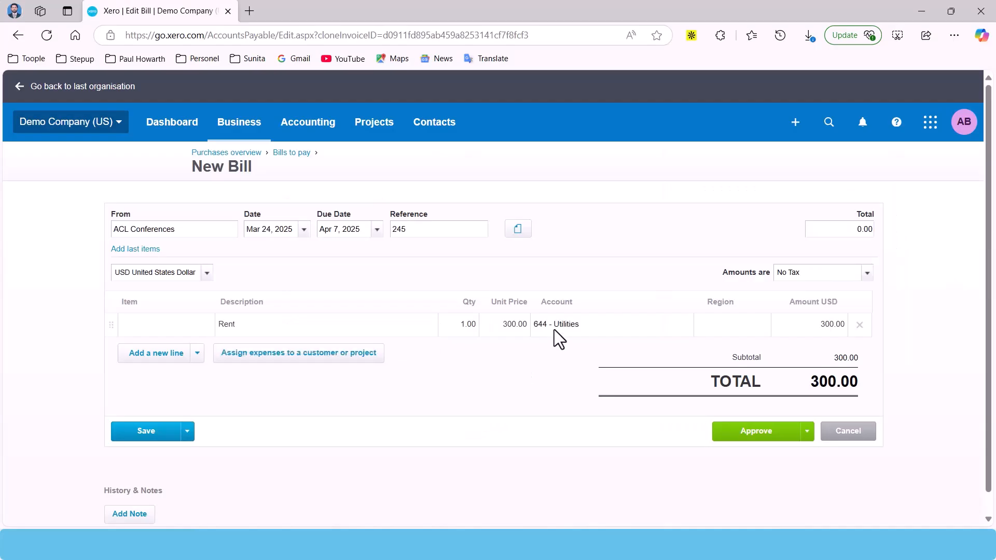
type("ren")
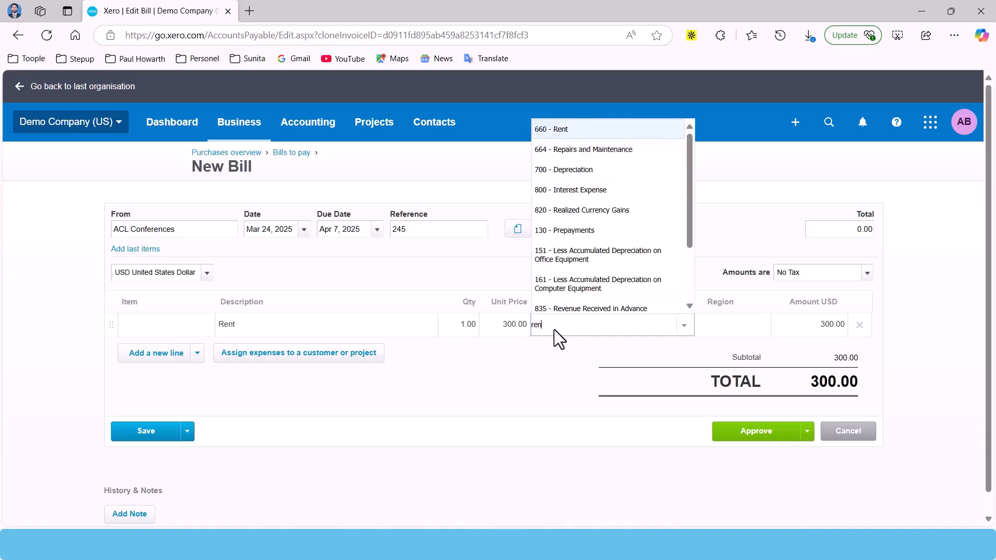
left_click(552, 129)
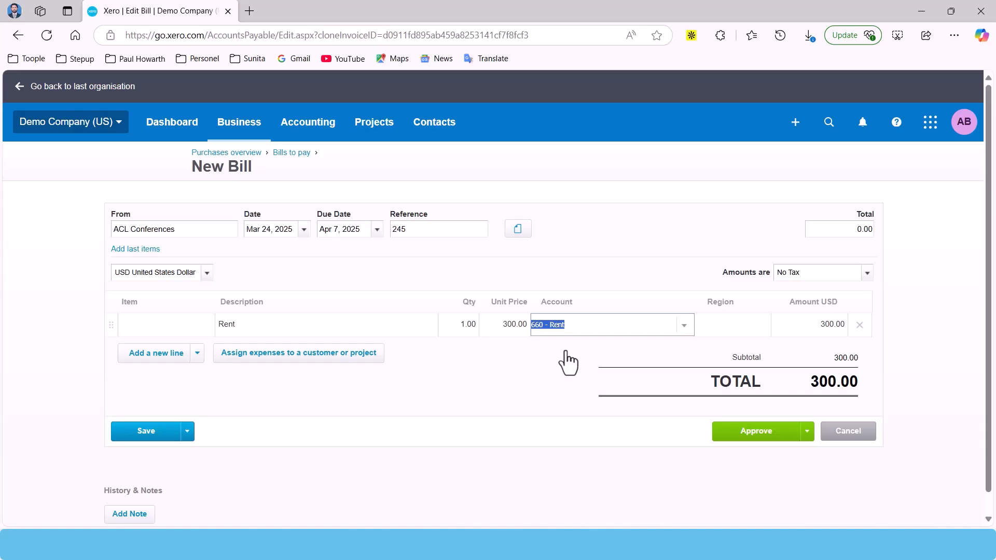
mouse_move(569, 359)
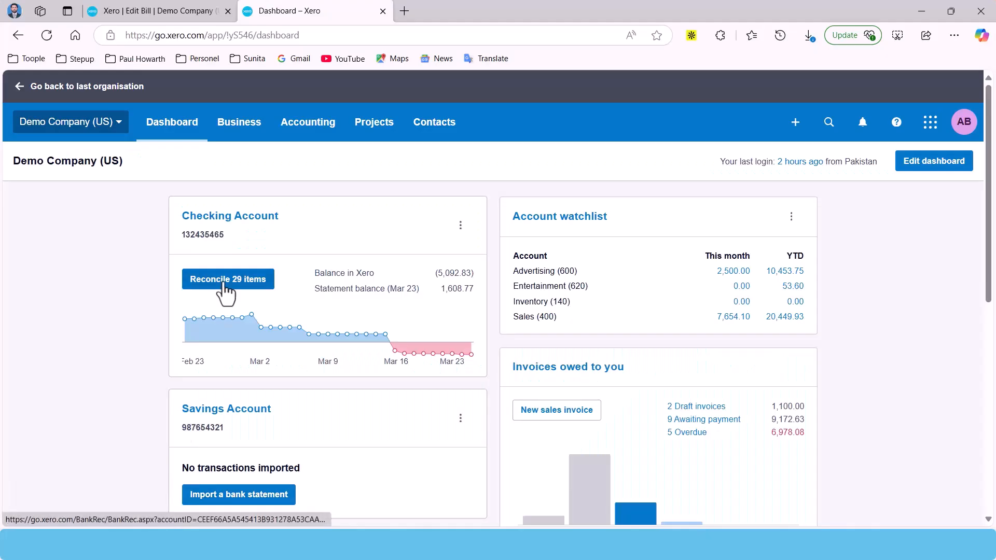
- Reconcile Checking Account lines, confirming the Gateway Motors 411.35 match
left_click(228, 279)
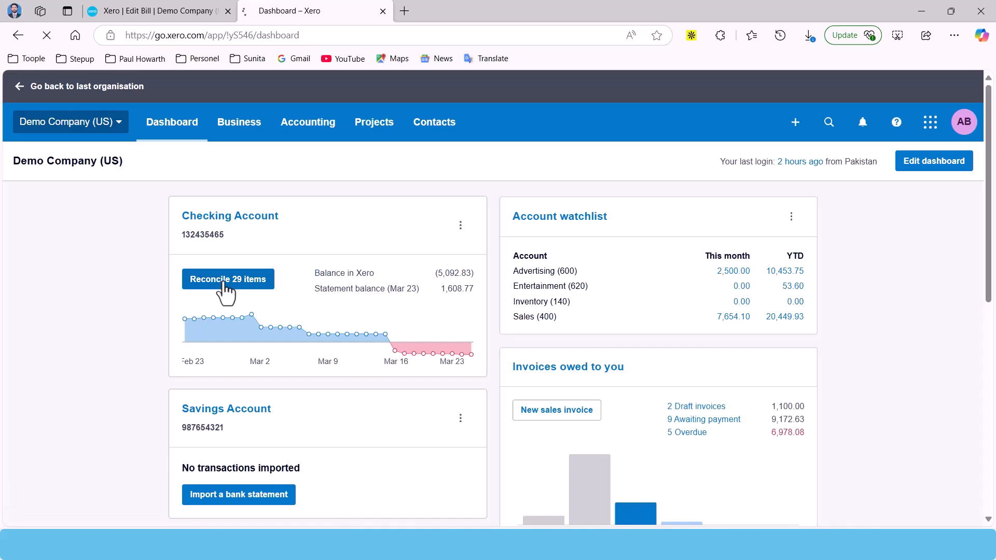
left_click(227, 279)
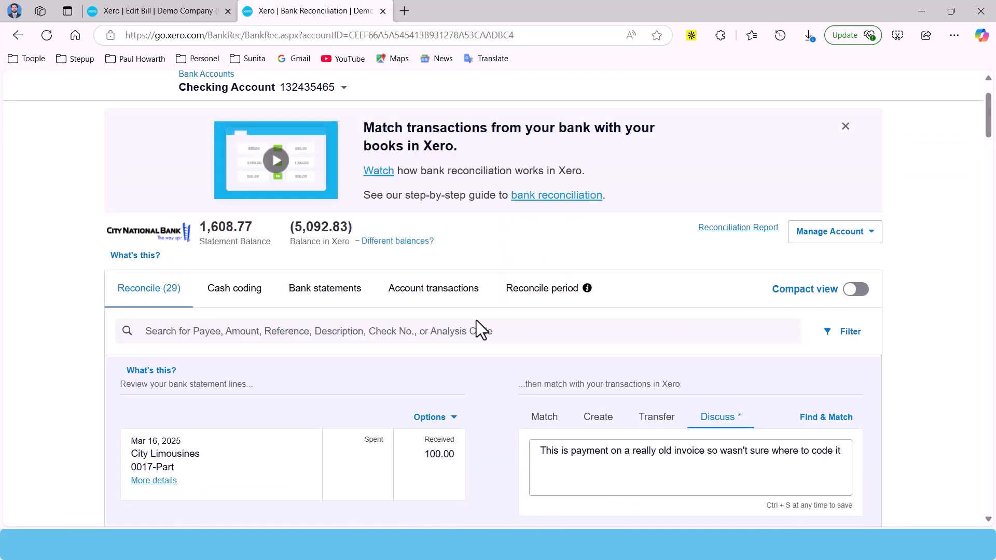
scroll("down", 3)
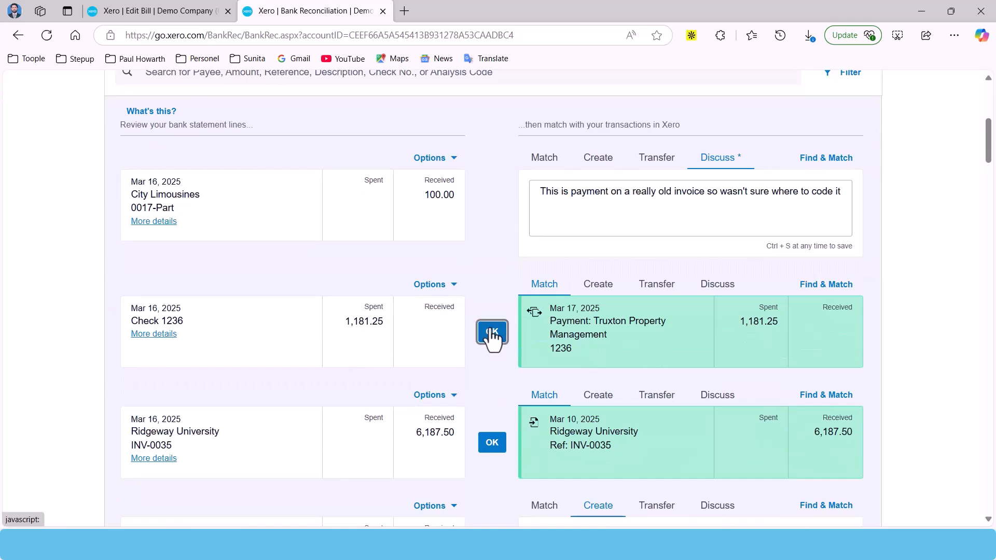
scroll("down", 3)
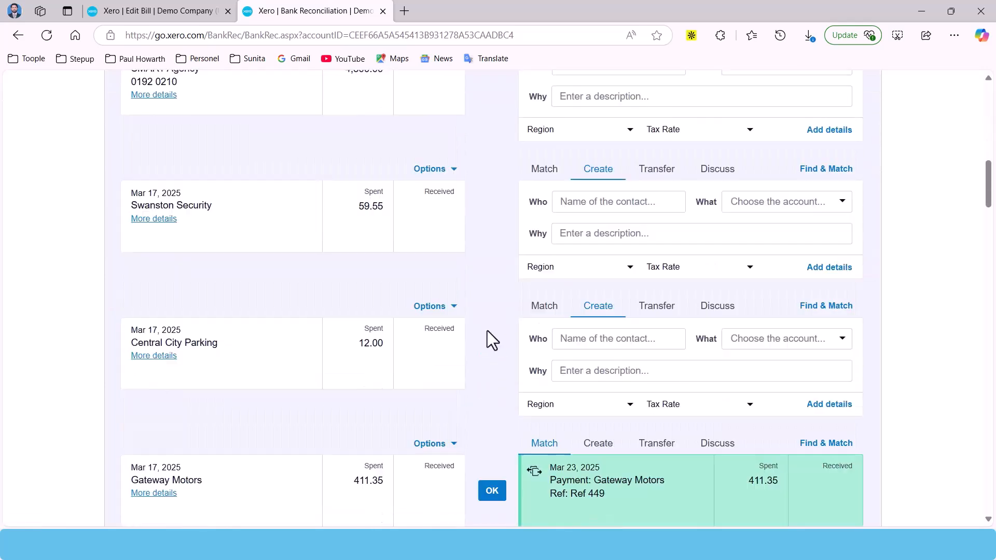
scroll("down", 3)
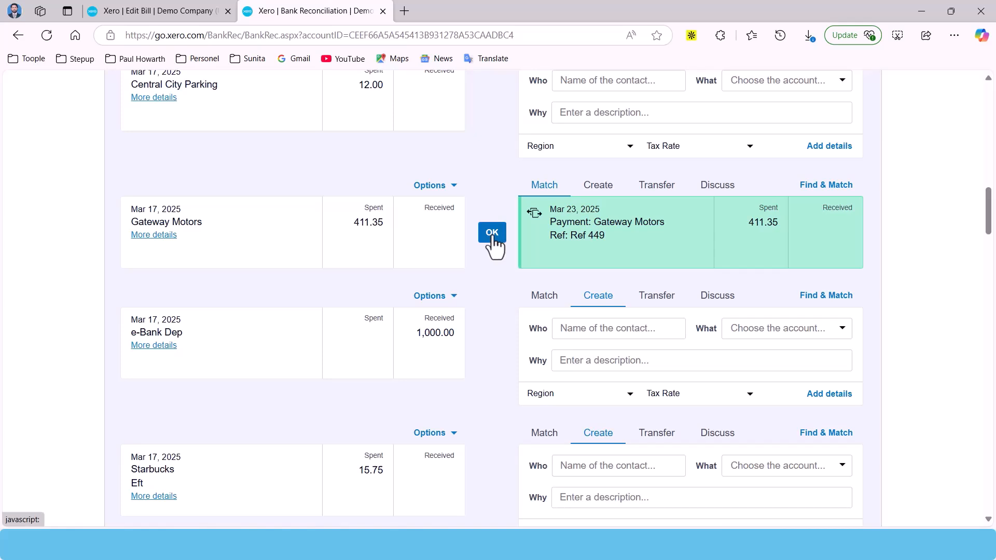
left_click(491, 233)
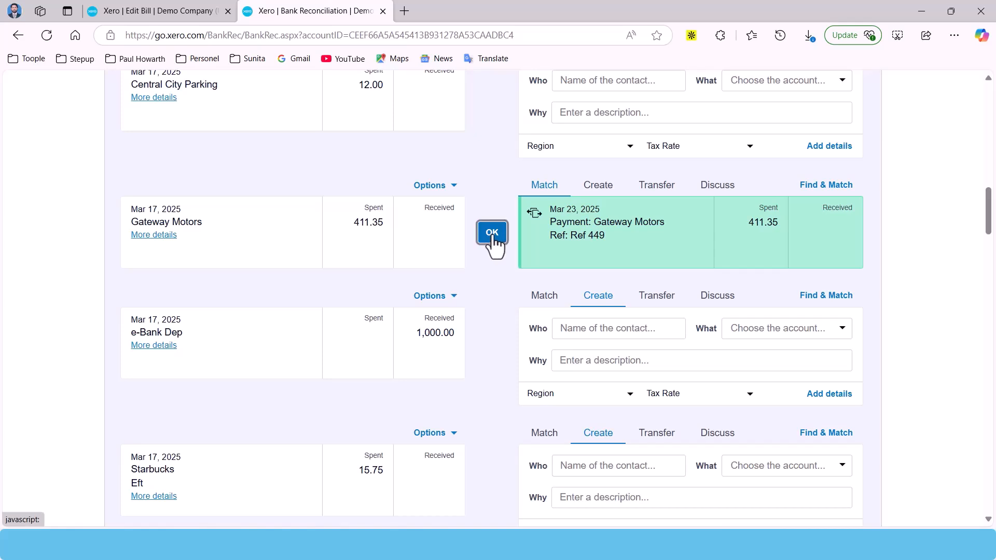
left_click(492, 233)
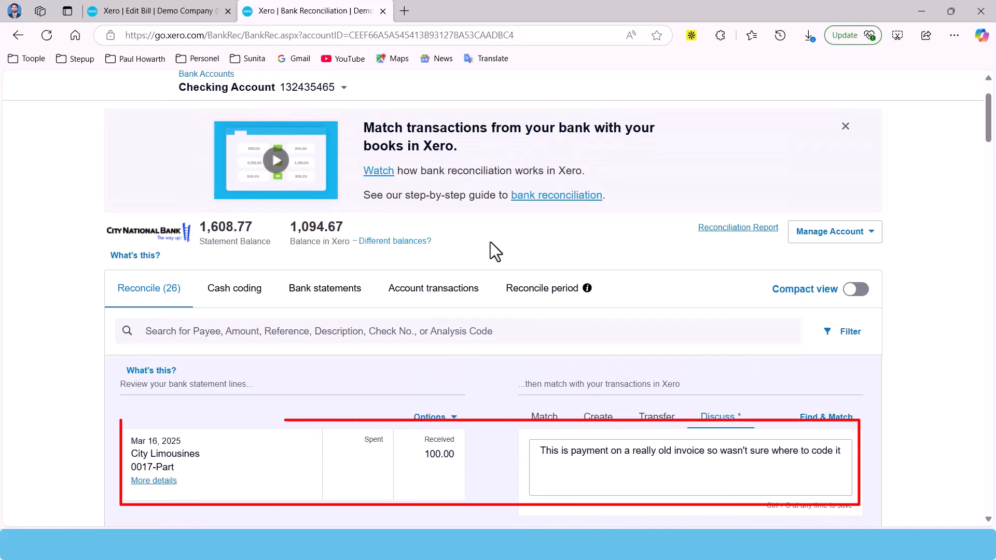
mouse_move(502, 275)
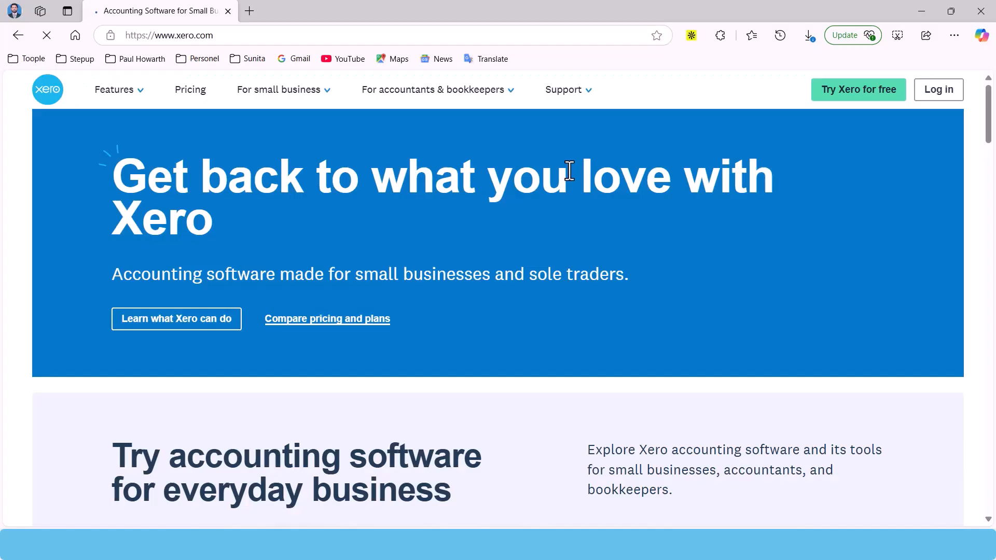
mouse_move(937, 89)
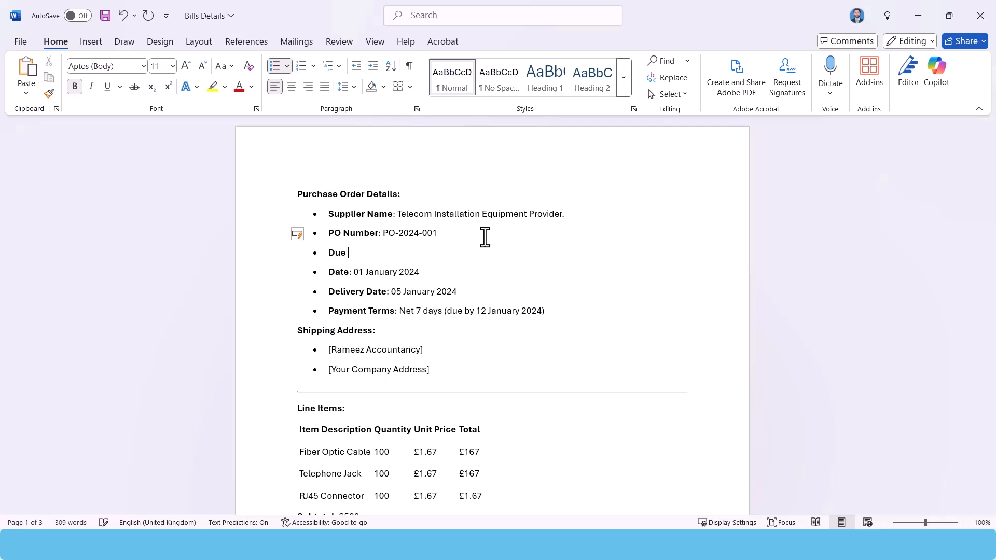
- Complete the third purchase order bullet so it reads 'Due Date:'
type("Date")
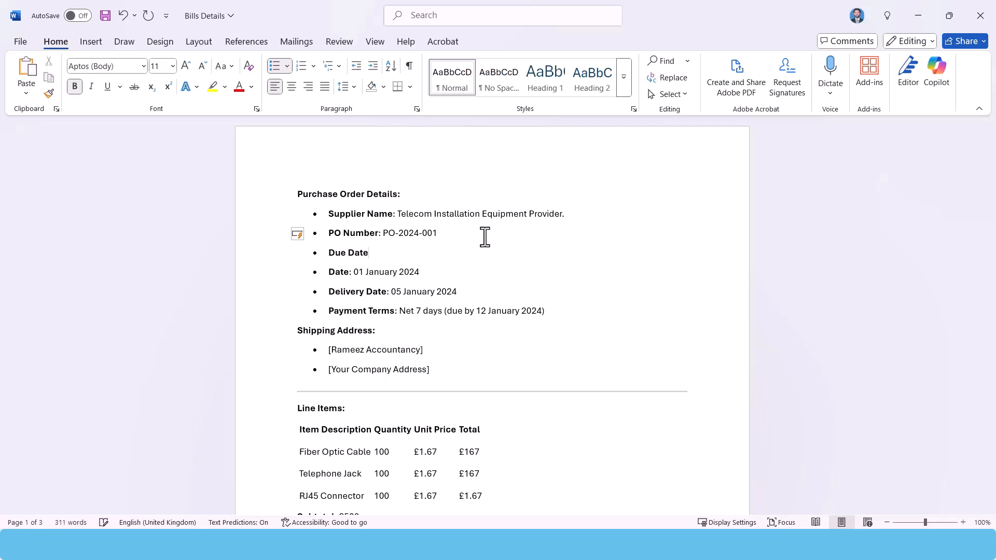
type(":")
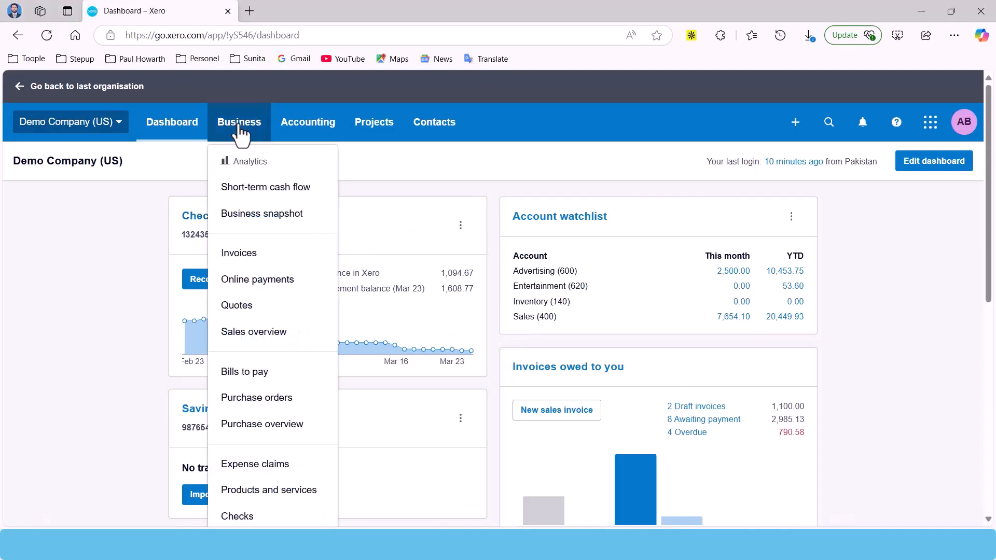
- Approve and email INV-0040, match the Wilson Periodicals line, and export the Income Statement
left_click(171, 121)
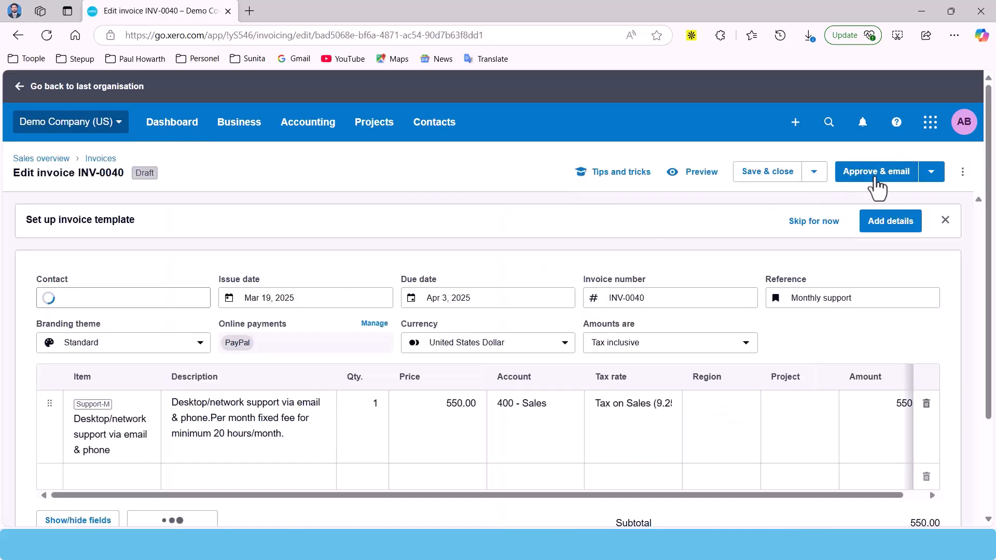
mouse_move(877, 171)
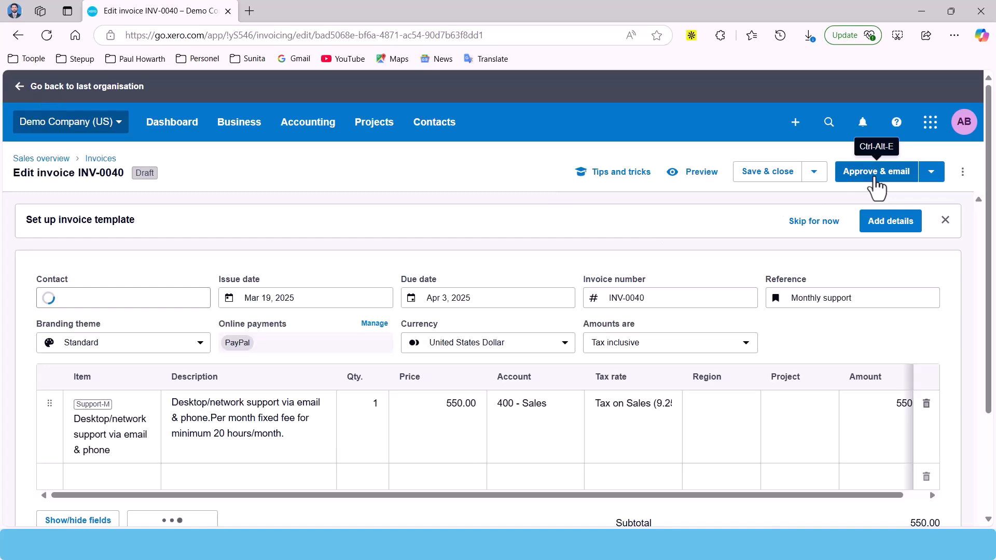
left_click(171, 122)
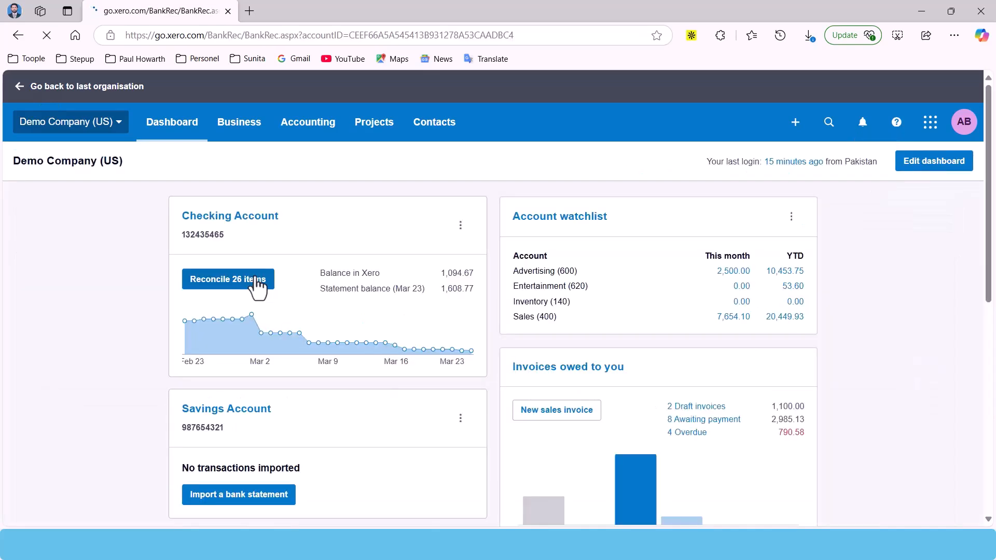
left_click(227, 279)
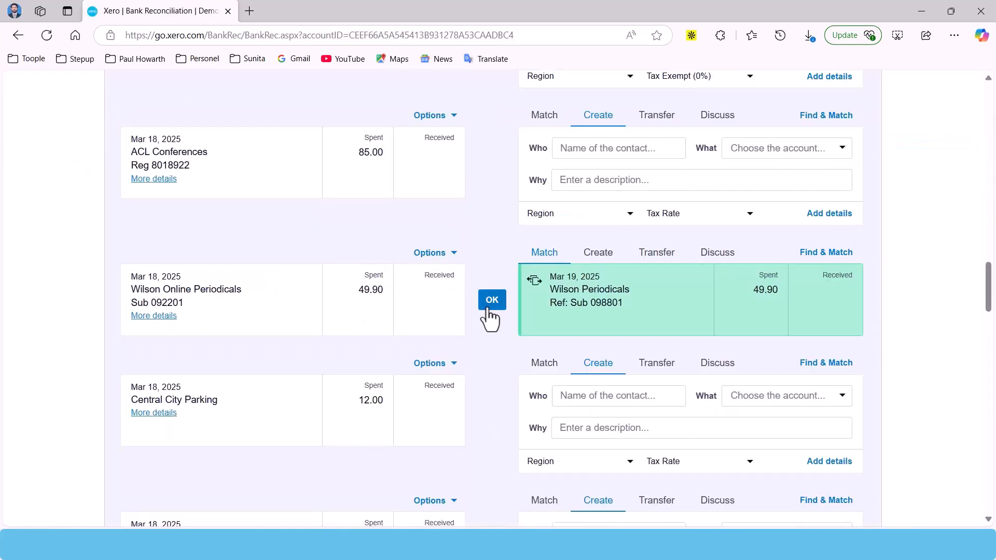
left_click(492, 299)
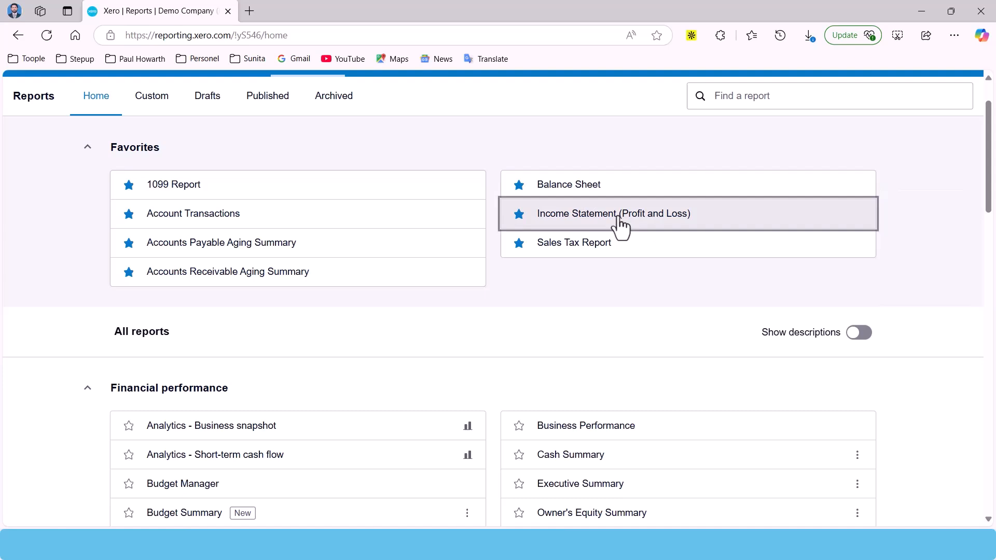
left_click(613, 213)
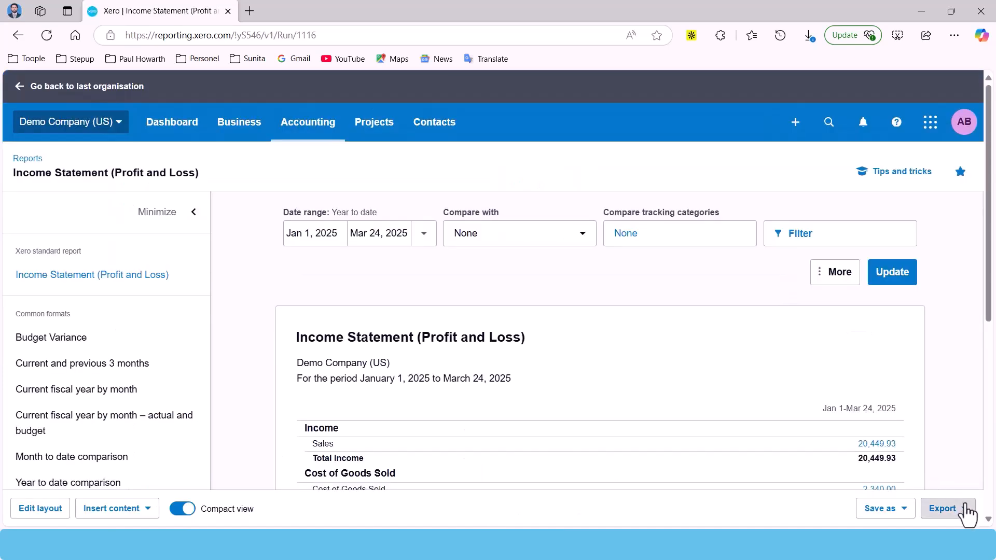
left_click(945, 508)
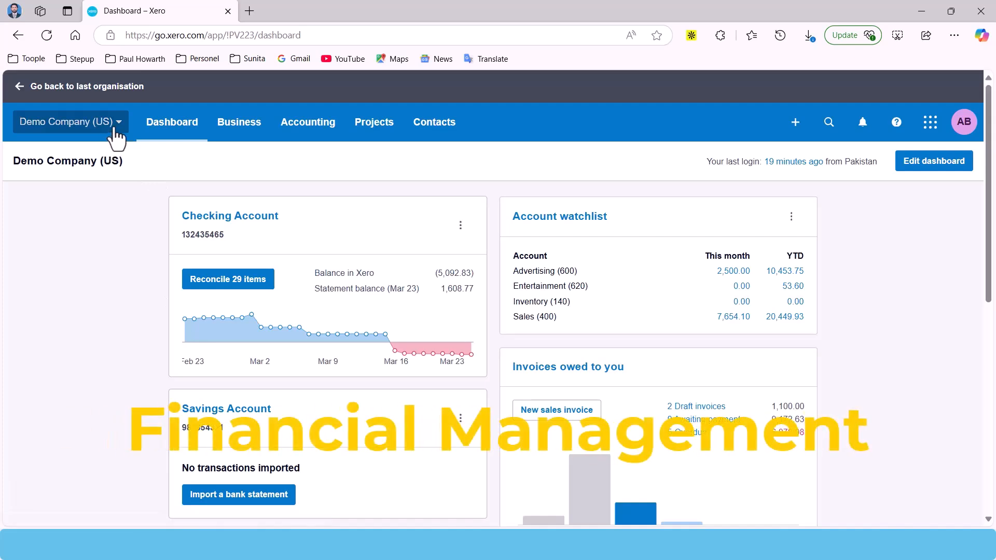
- Switch organisation and start a secure American Express (US) bank connection
left_click(67, 121)
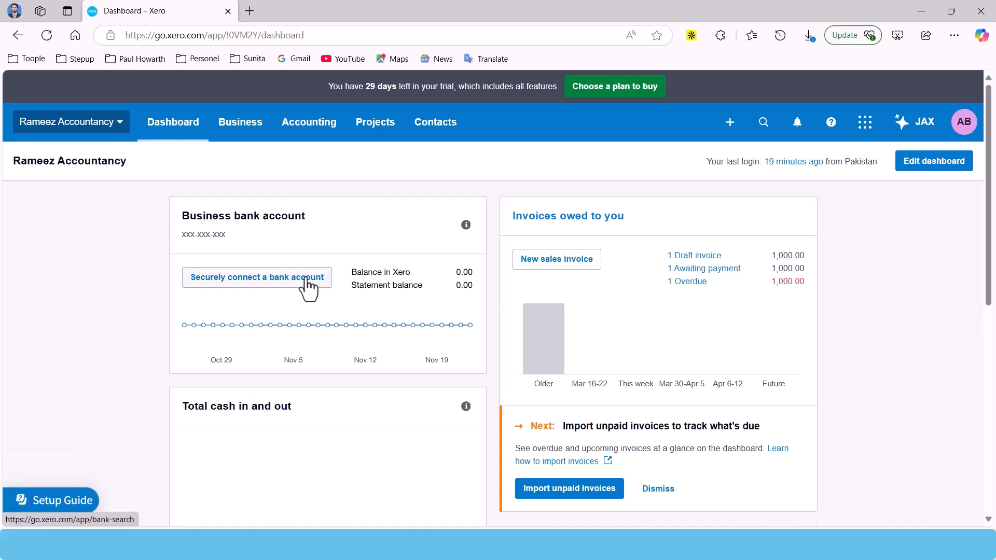
left_click(256, 277)
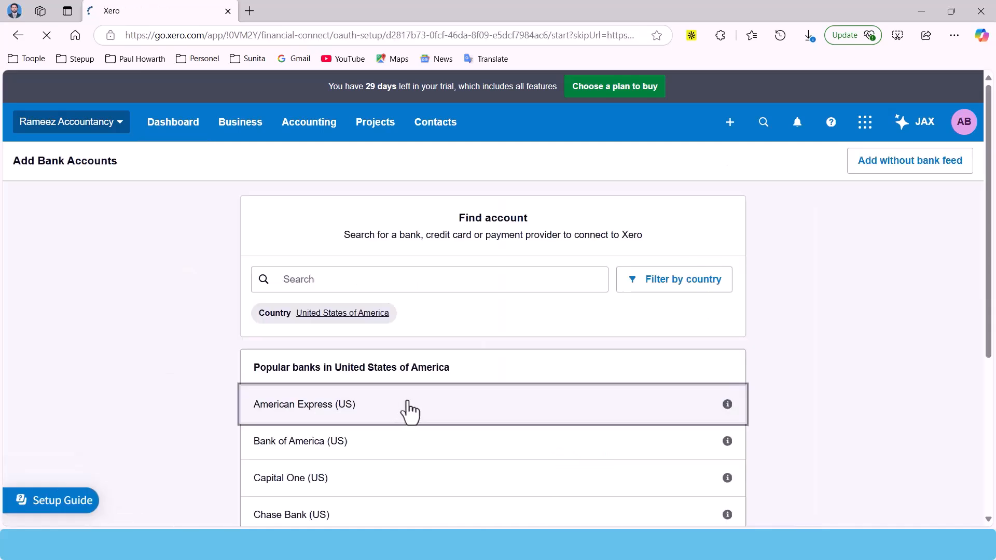
left_click(304, 404)
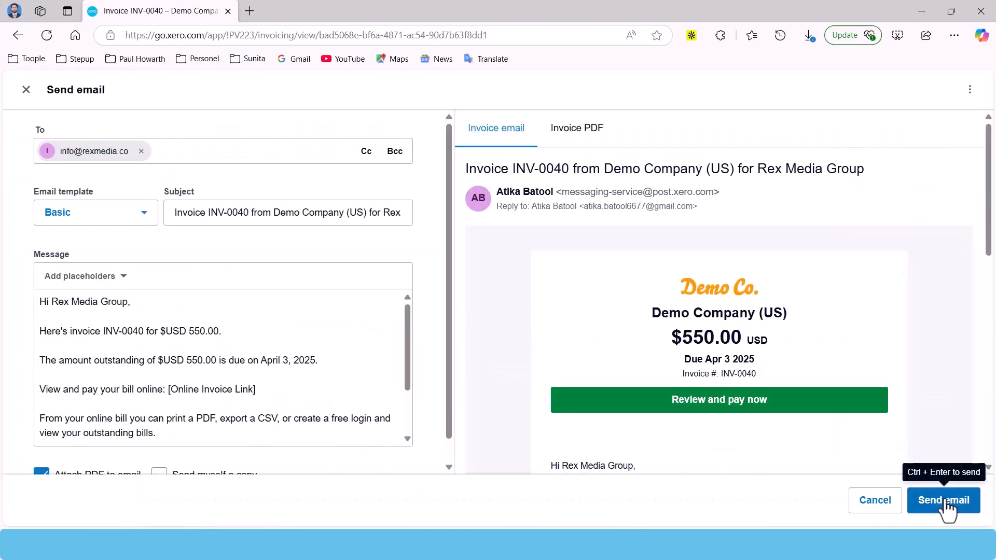
- Email invoice INV-0040, open the Balance Sheet, and dismiss the xero.com 90% off banner
left_click(943, 500)
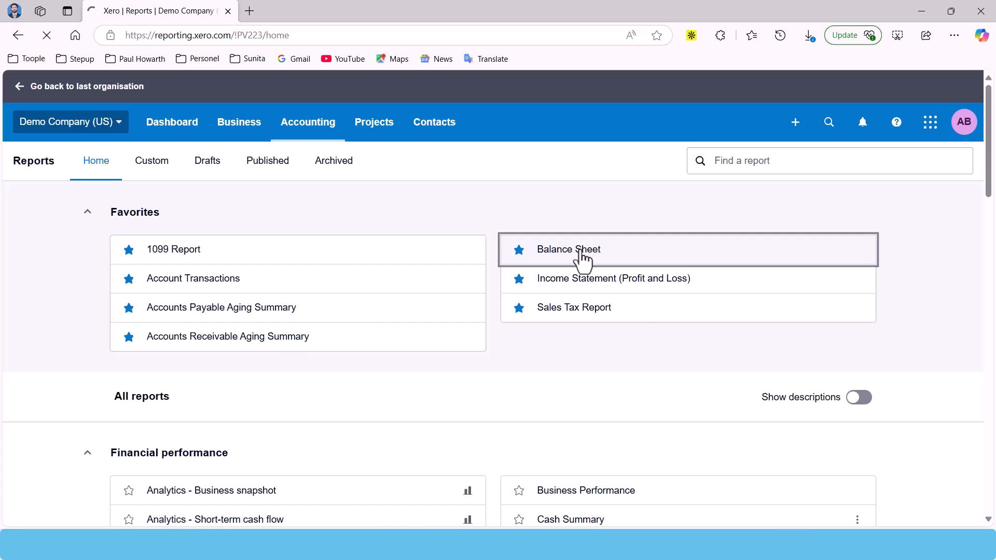
left_click(568, 249)
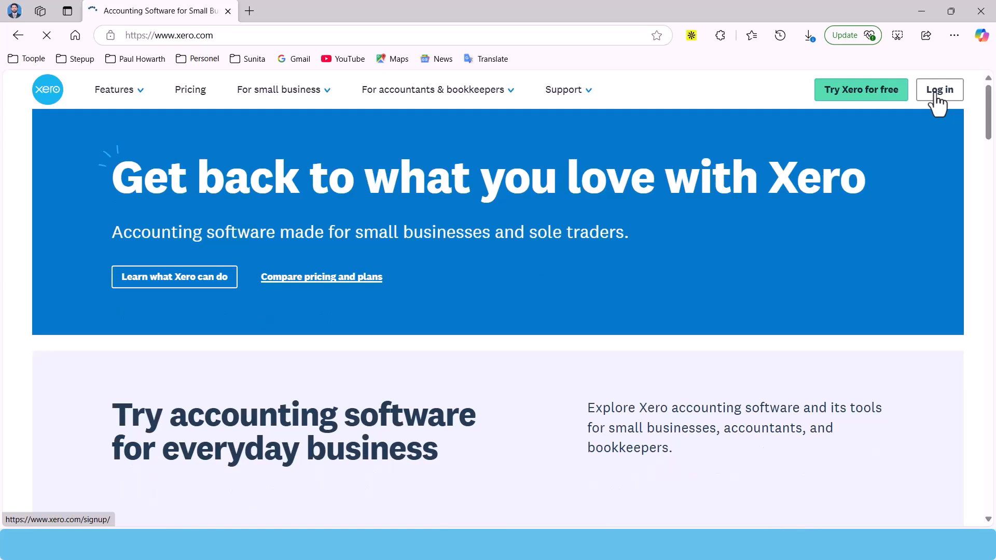
left_click(939, 89)
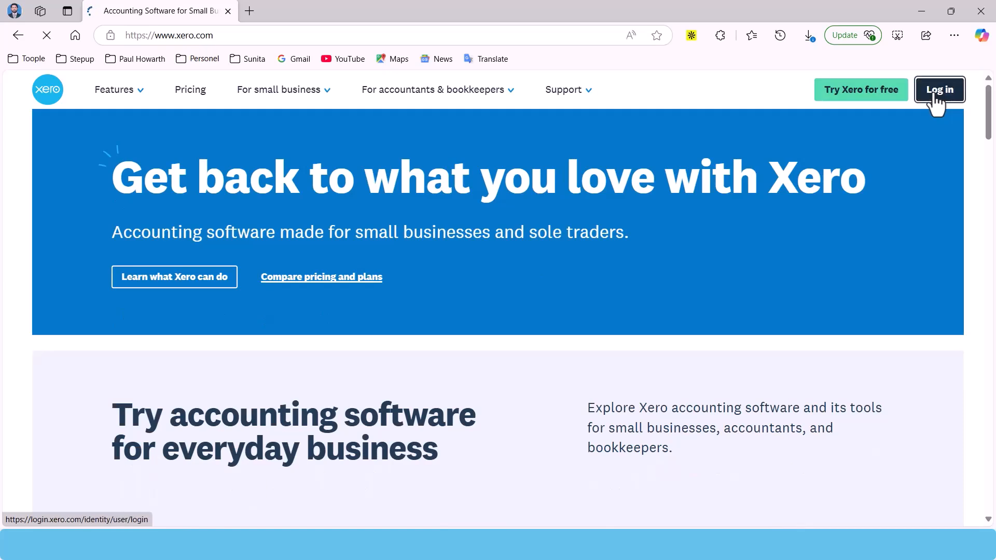
left_click(939, 88)
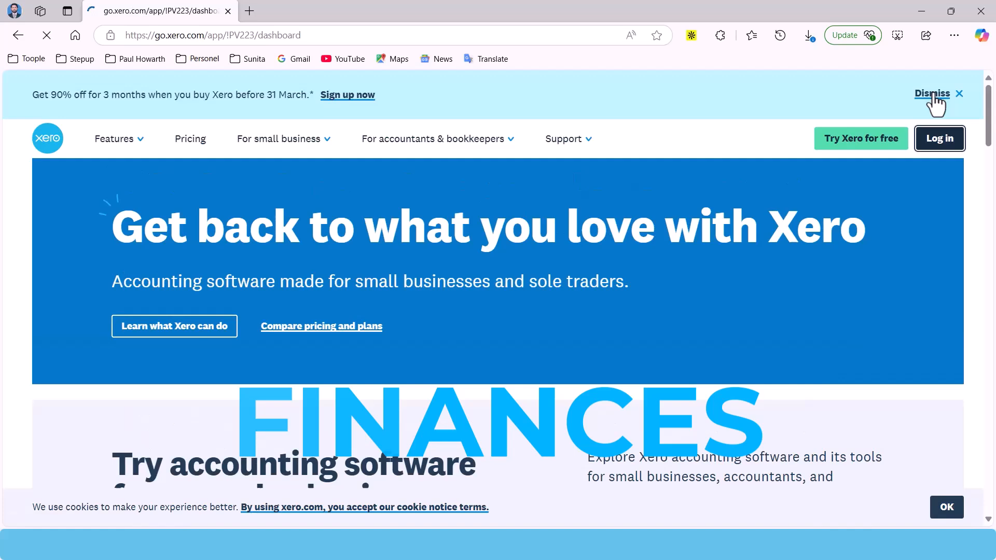